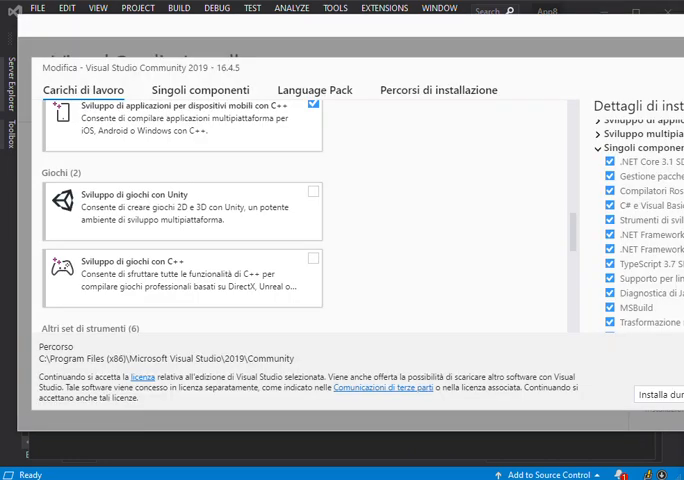
pyautogui.moveTo(455, 258)
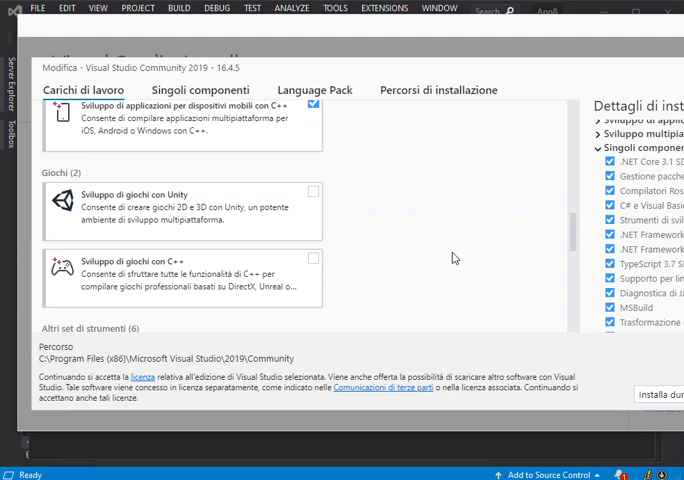
pyautogui.moveTo(120, 263)
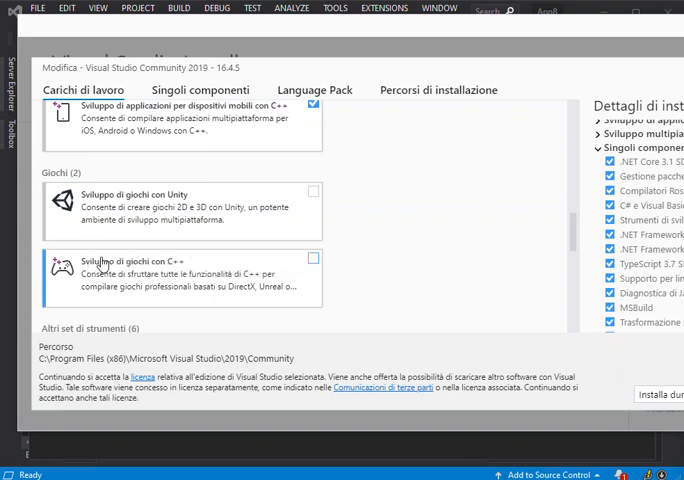
pyautogui.moveTo(145, 262)
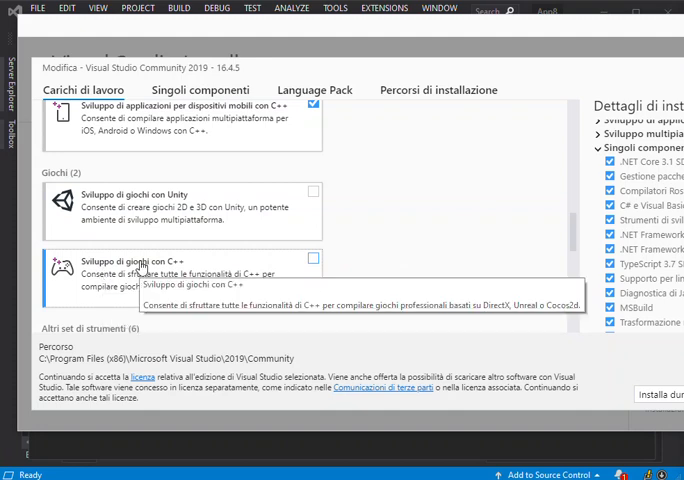
pyautogui.moveTo(283, 248)
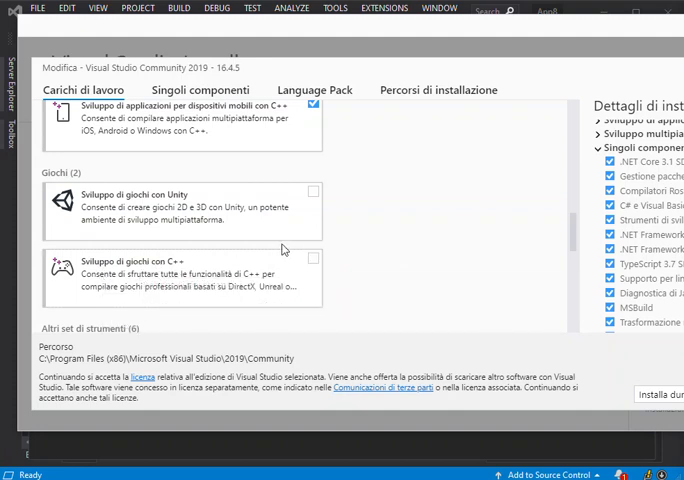
pyautogui.moveTo(315, 263)
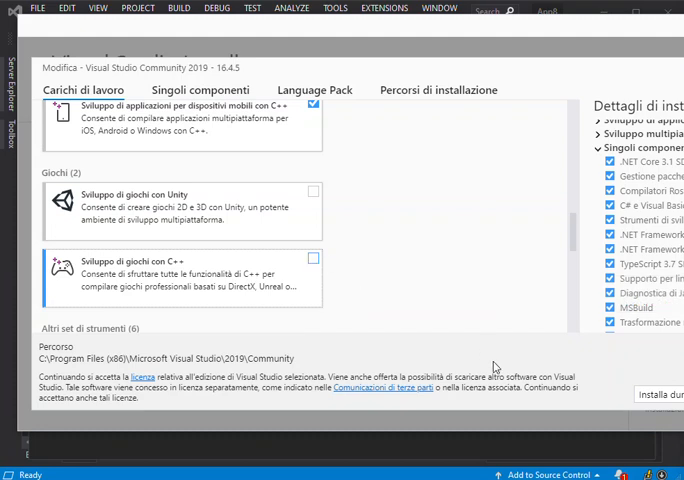
pyautogui.moveTo(343, 280)
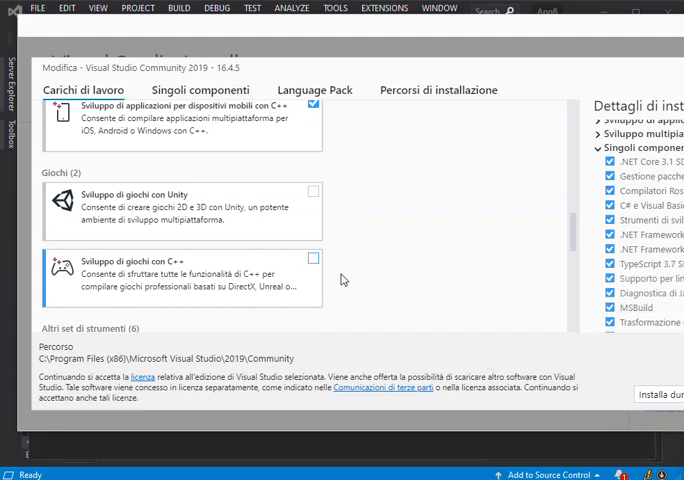
# - Tick the 'Sviluppo di giochi con C++' game development workload in the Workloads list
pyautogui.click(312, 258)
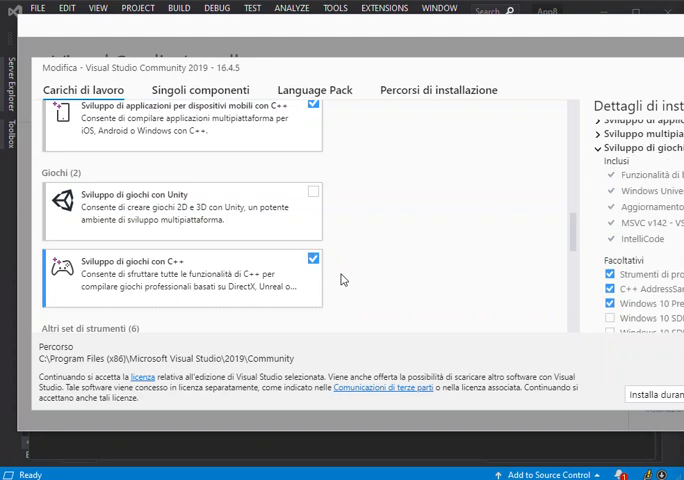
pyautogui.moveTo(435, 264)
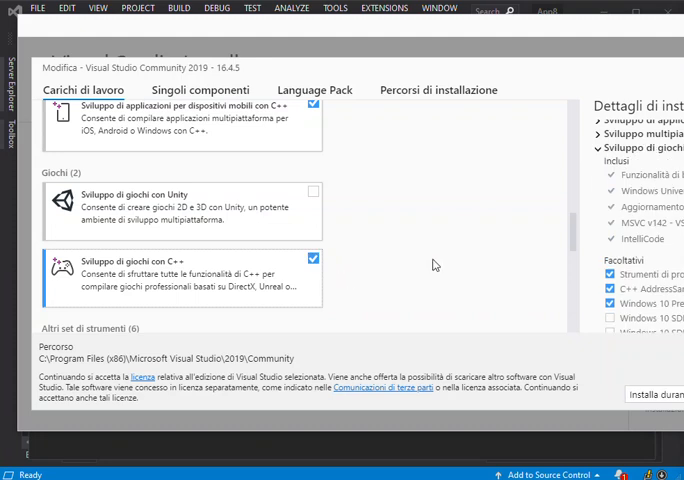
pyautogui.moveTo(232, 248)
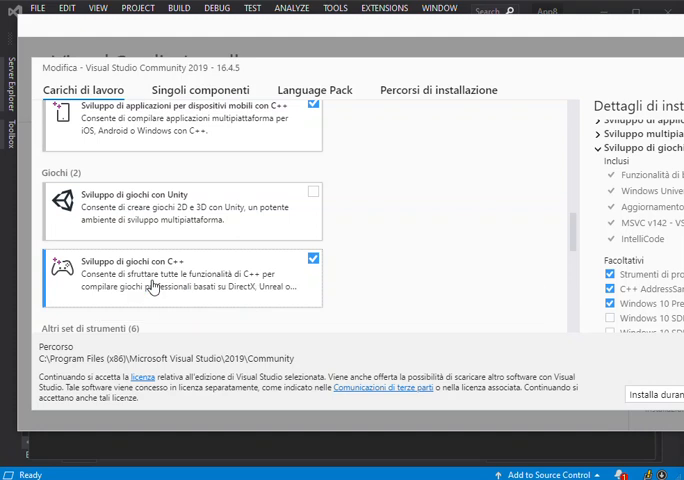
pyautogui.moveTo(152, 286)
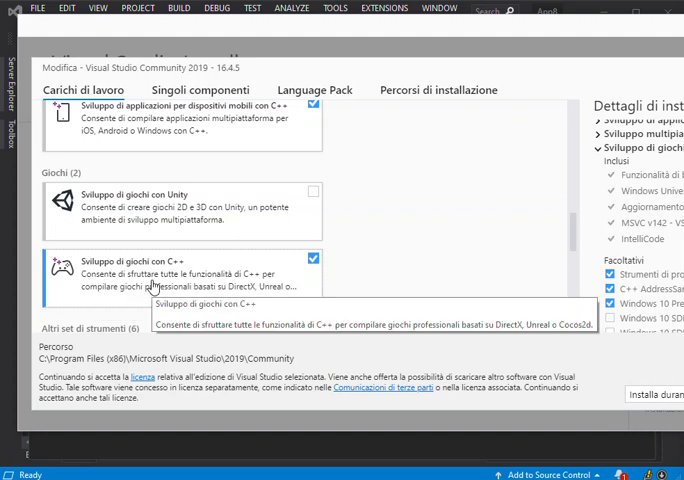
pyautogui.moveTo(496, 133)
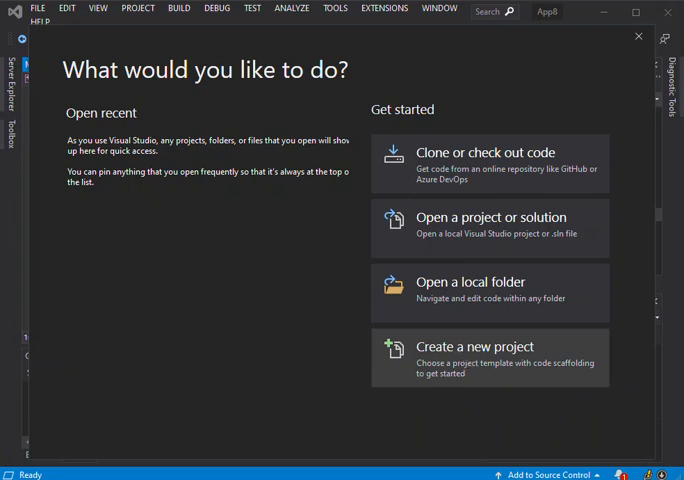
# - Start a new project and filter templates to C++ Games to find DirectX 12 App
pyautogui.click(490, 358)
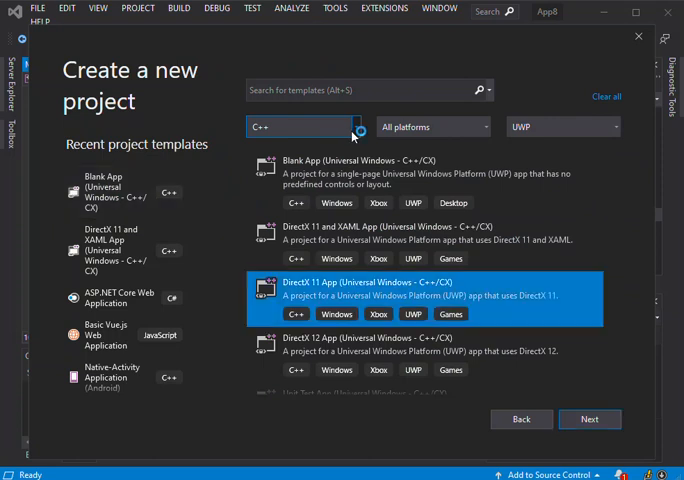
pyautogui.click(356, 126)
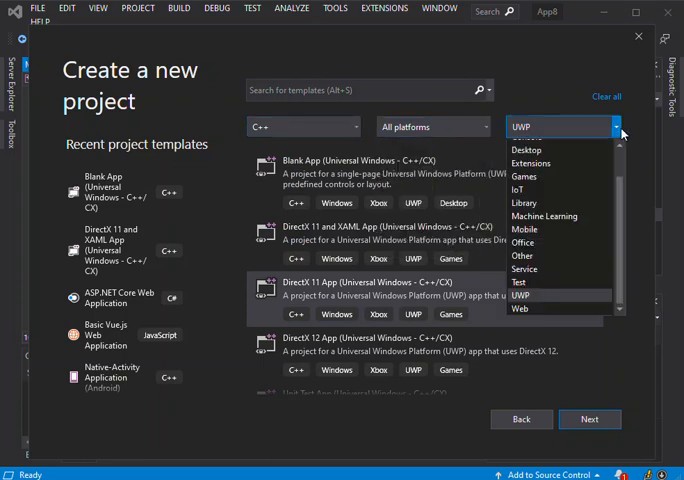
pyautogui.scroll(3)
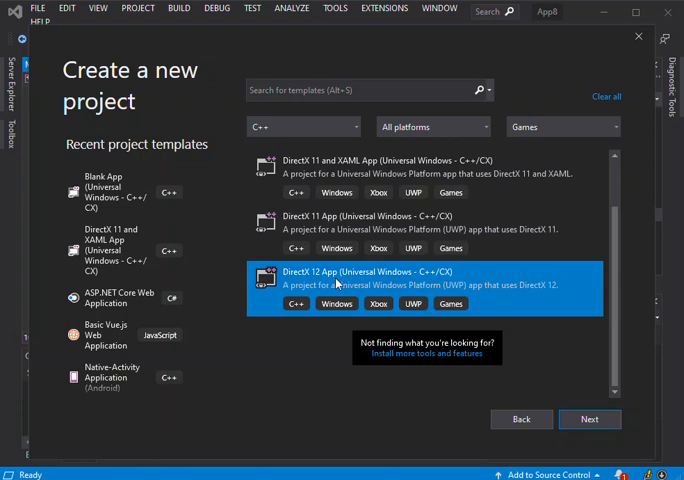
pyautogui.moveTo(368, 298)
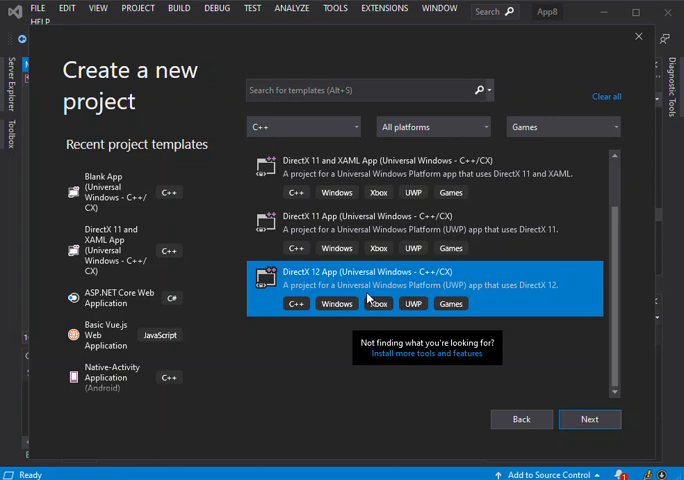
pyautogui.moveTo(497, 337)
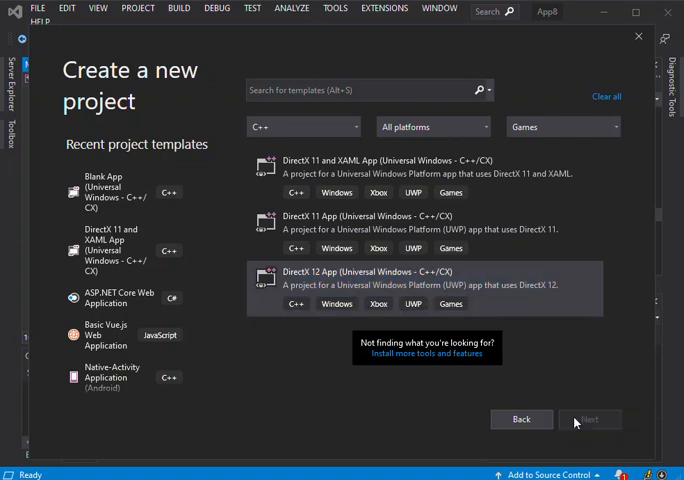
# - Proceed with the DirectX 12 App template, keeping App9 in a new source\repos solution
pyautogui.click(590, 419)
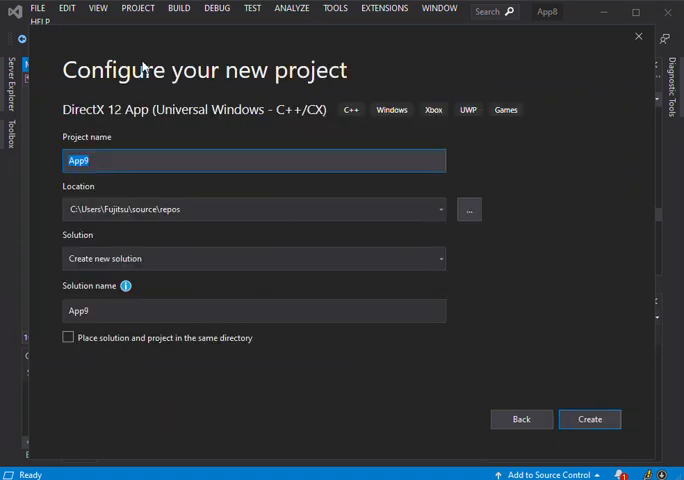
pyautogui.moveTo(175, 151)
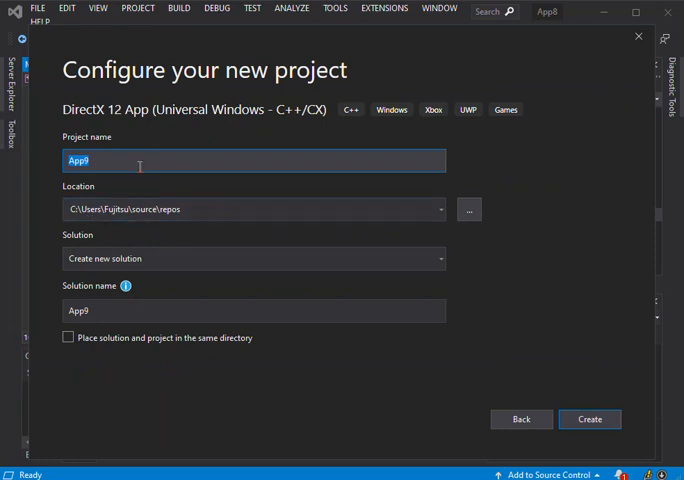
pyautogui.click(250, 209)
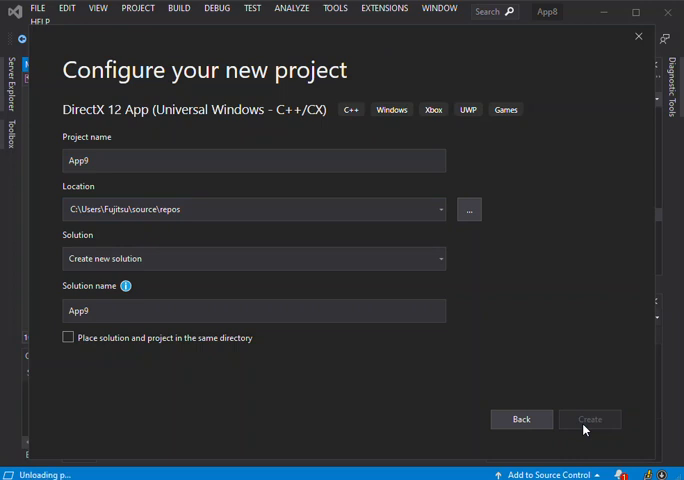
pyautogui.moveTo(501, 443)
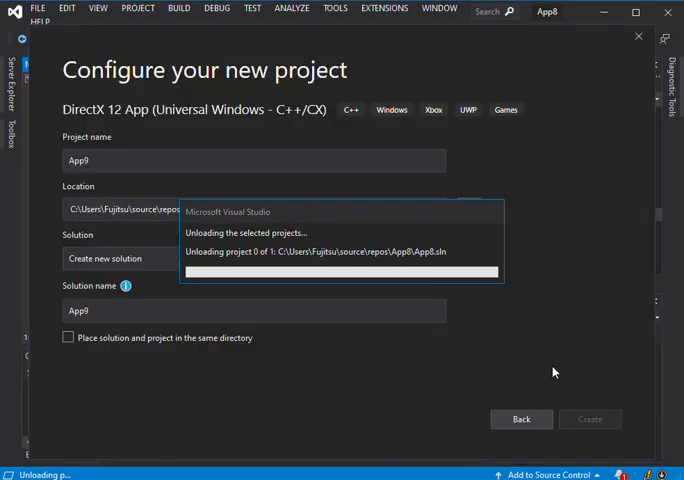
pyautogui.moveTo(555, 371)
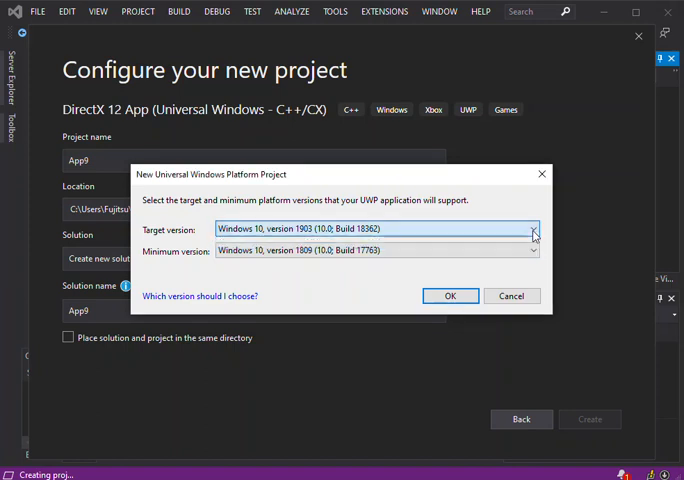
# - Keep target version 1903 and minimum version 1809, and confirm project creation
pyautogui.click(533, 250)
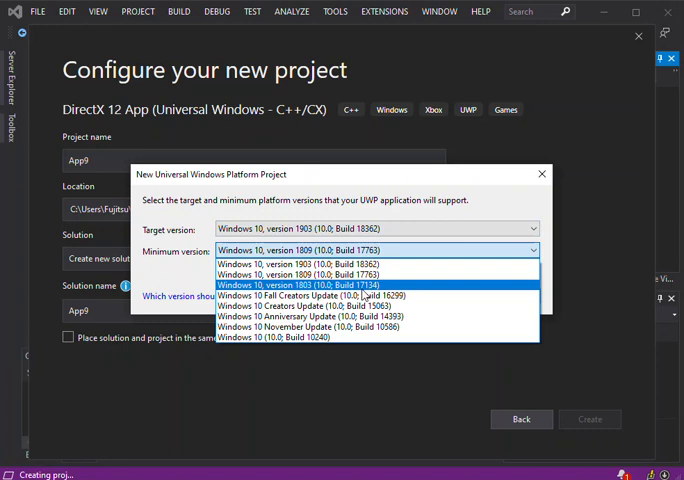
pyautogui.moveTo(459, 188)
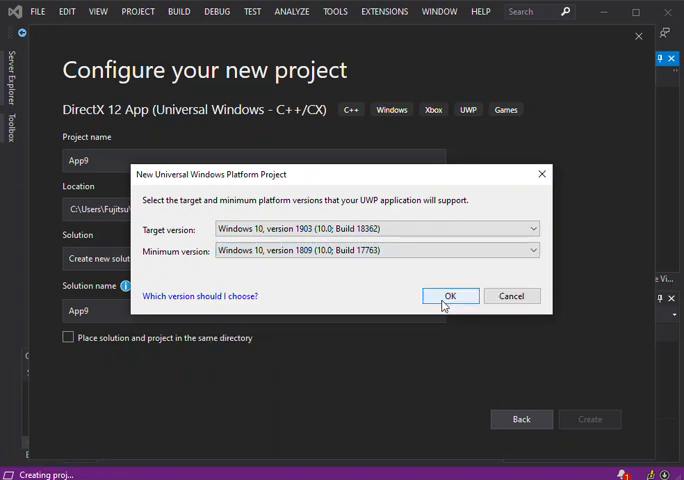
pyautogui.click(449, 295)
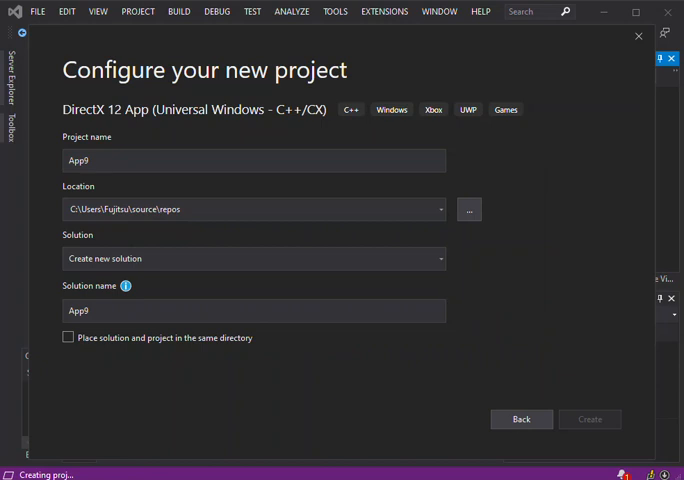
pyautogui.click(590, 419)
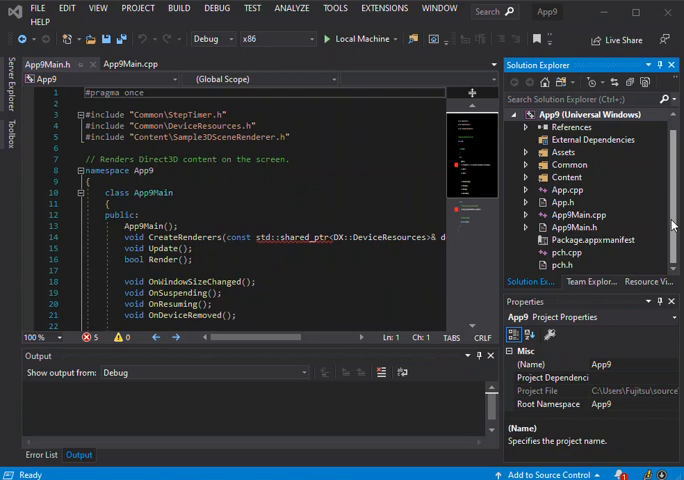
pyautogui.moveTo(445, 90)
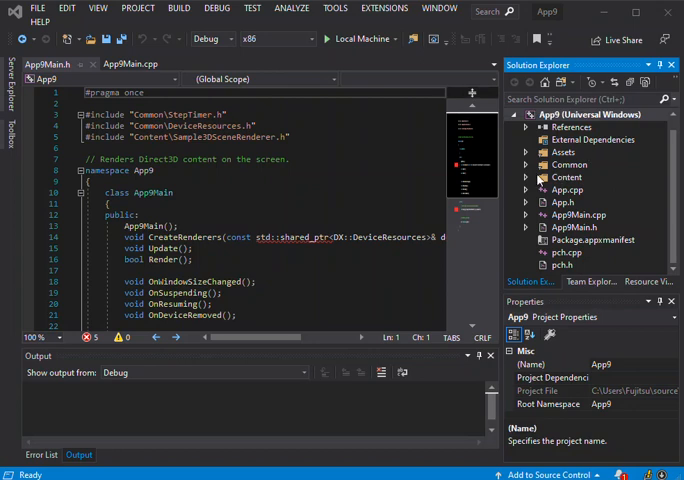
pyautogui.moveTo(344, 38)
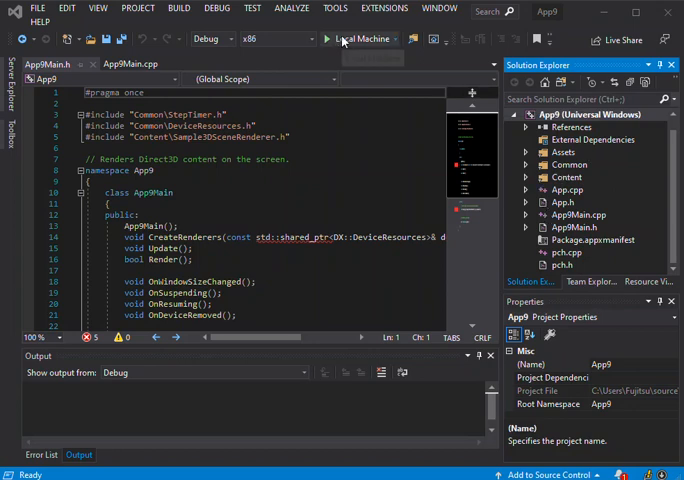